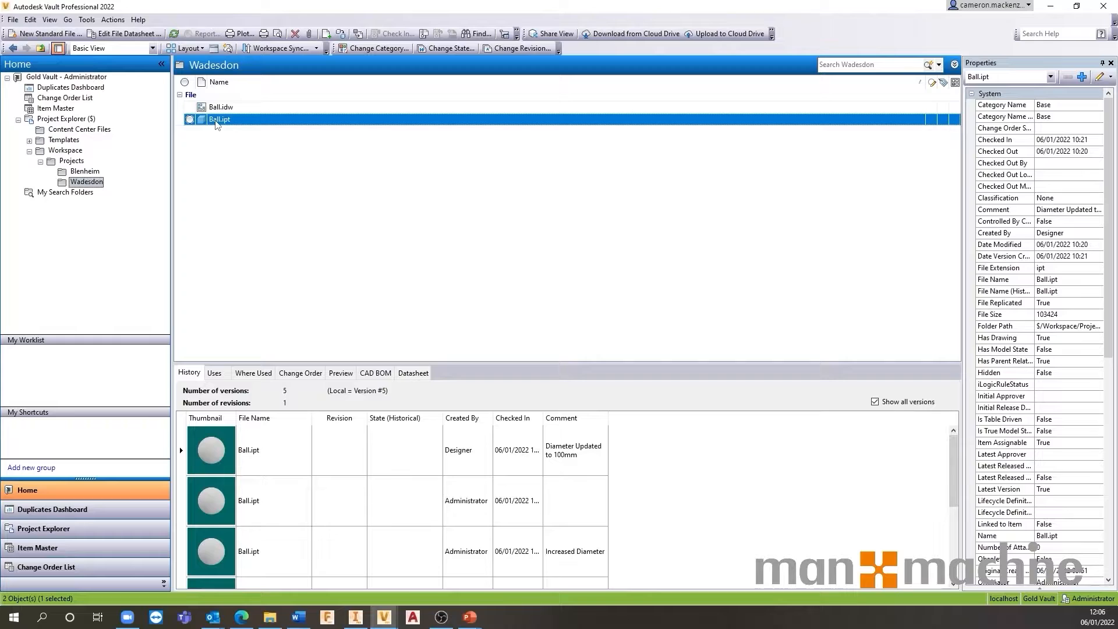
# - Check out Ball.ipt from its context menu, creating a sixth version
pyautogui.rightClick(219, 119)
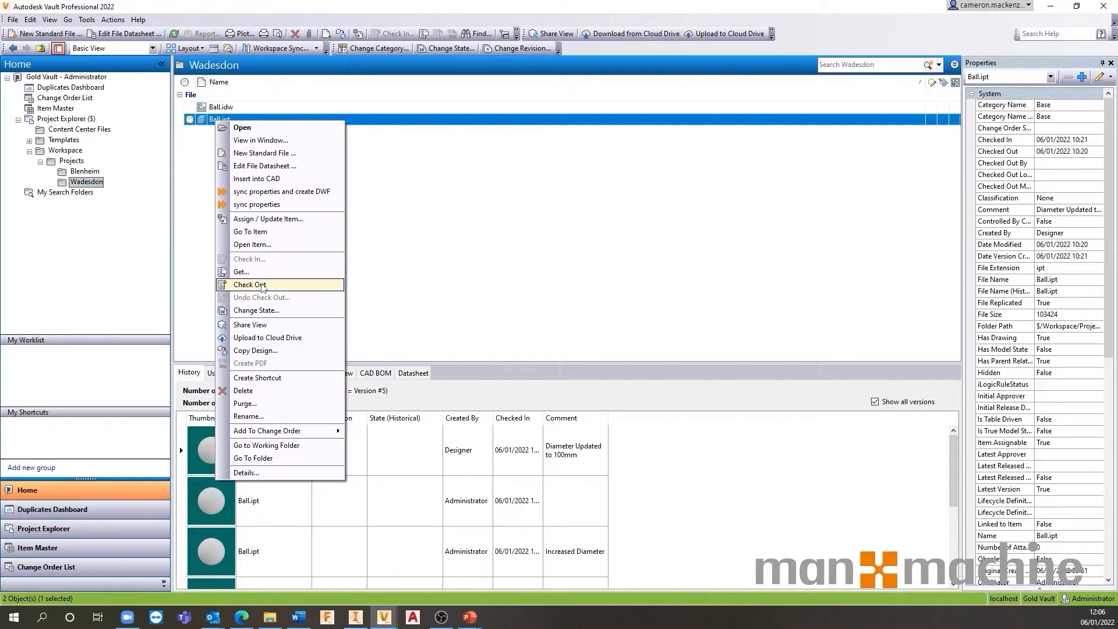
pyautogui.click(250, 284)
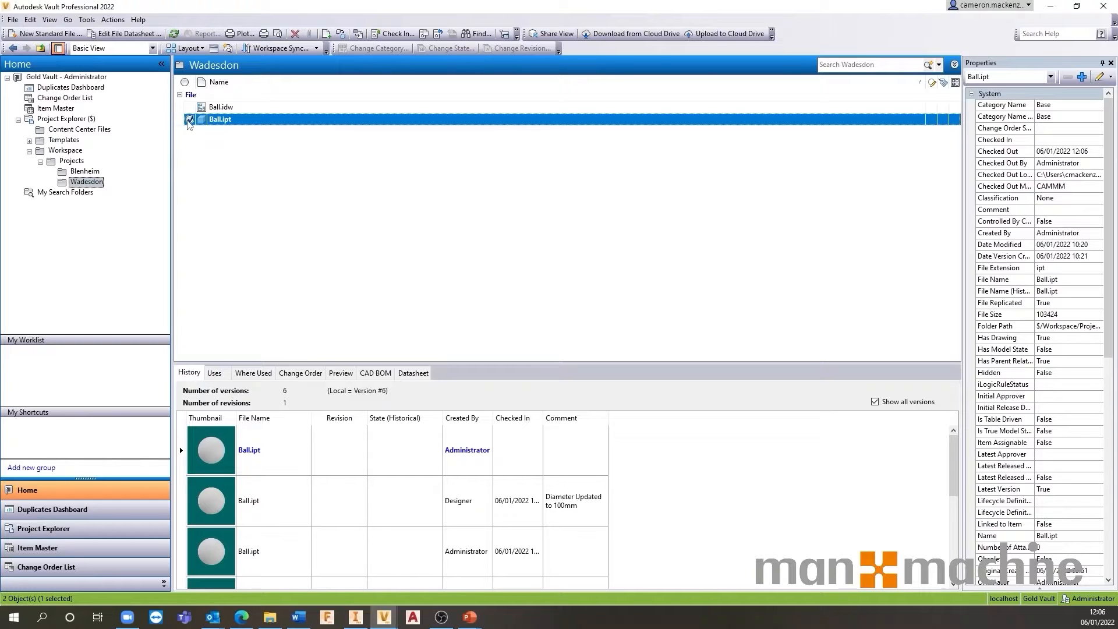
pyautogui.moveTo(200, 120)
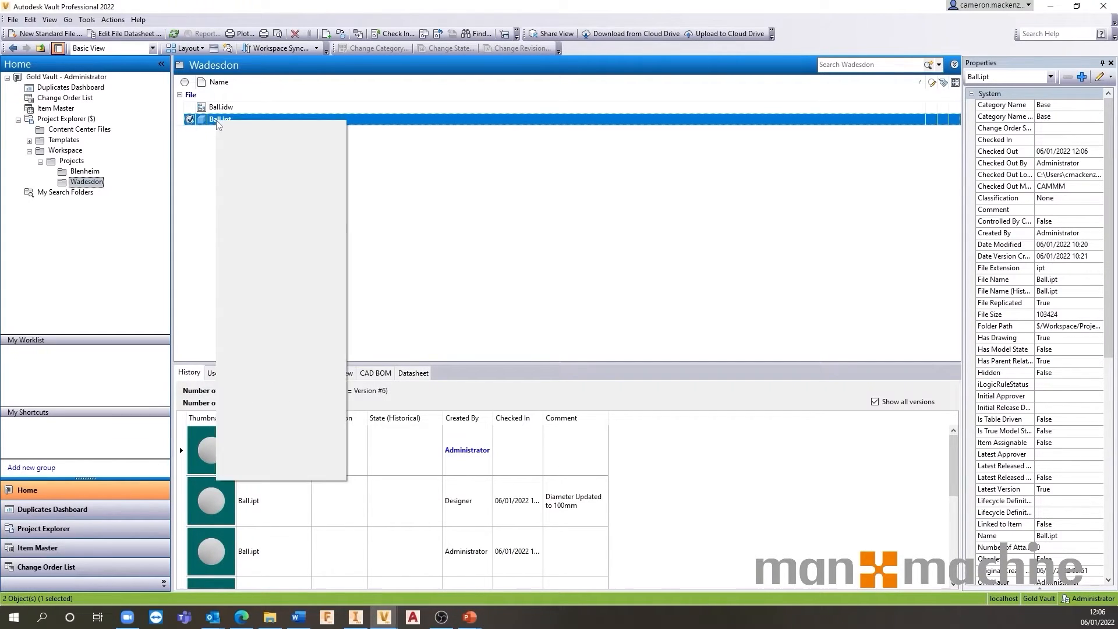
# - Check Ball.ipt back in with no comment, confirming the Check In dialog
pyautogui.rightClick(219, 118)
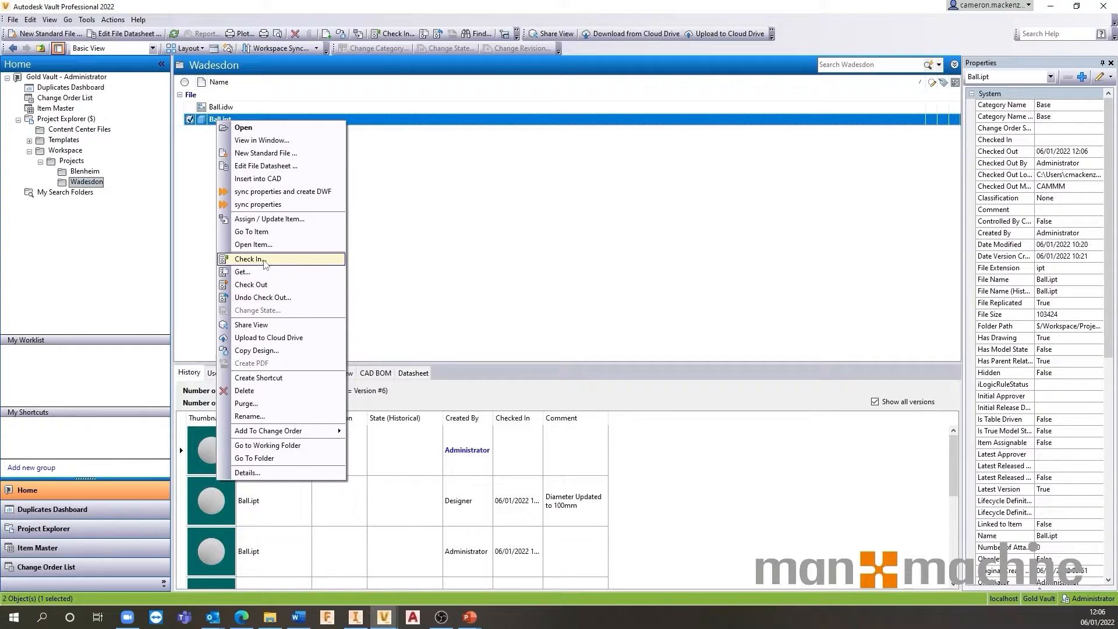
pyautogui.click(250, 259)
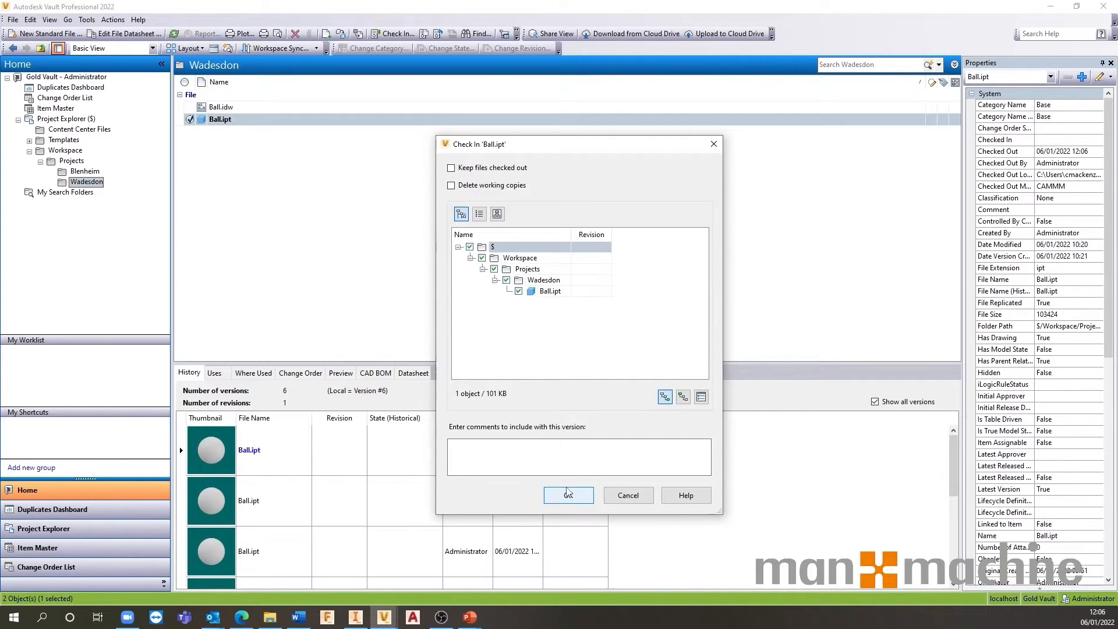
pyautogui.click(568, 495)
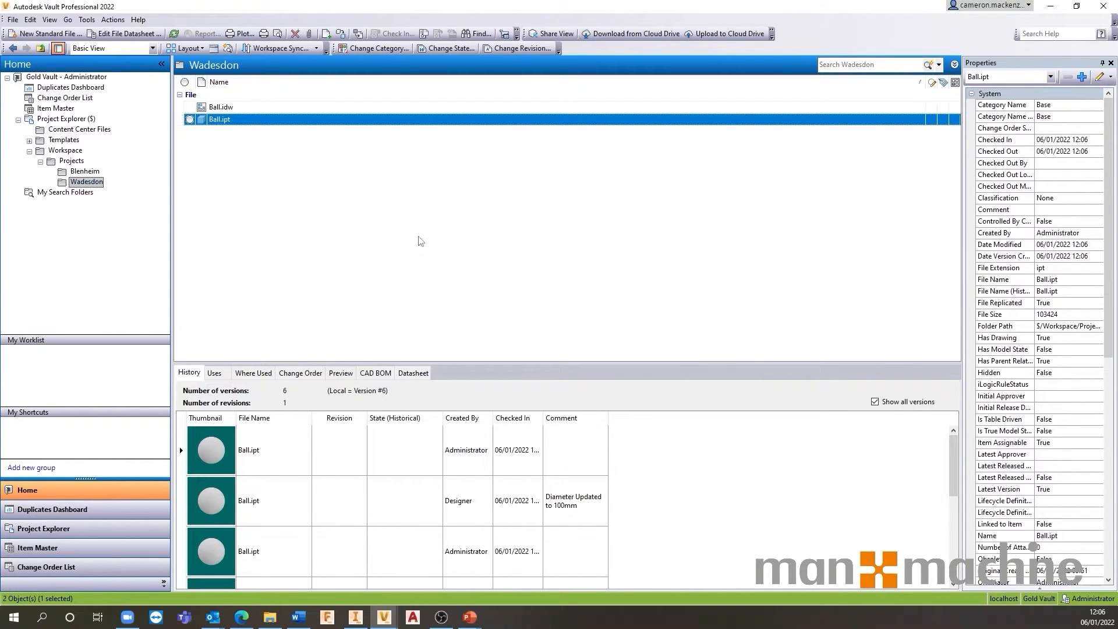
pyautogui.moveTo(415, 243)
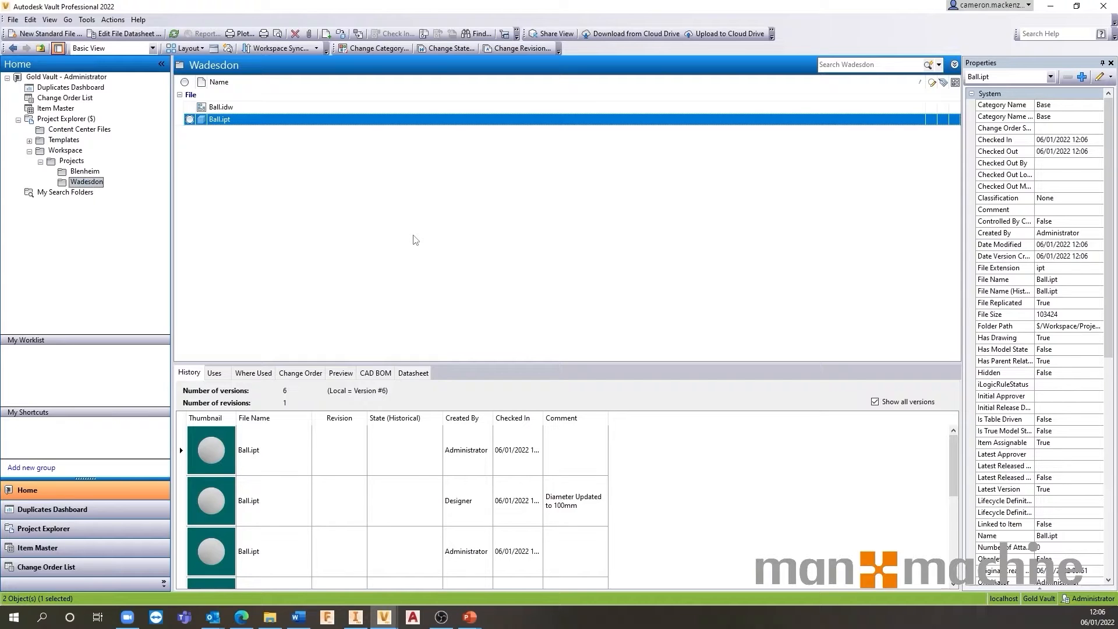
pyautogui.moveTo(336, 182)
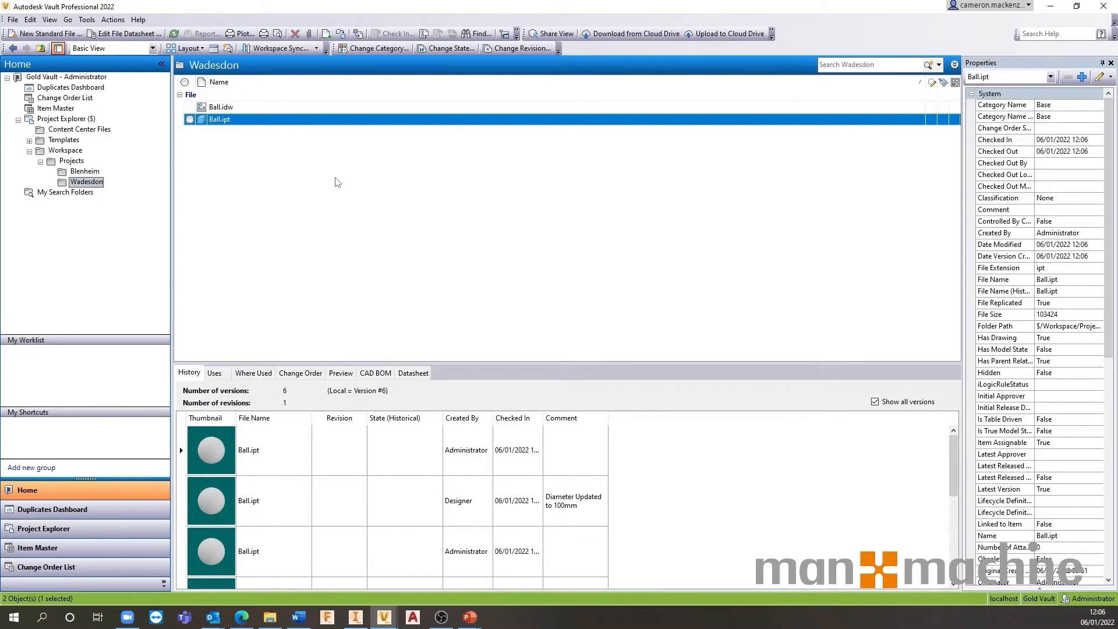
pyautogui.moveTo(321, 322)
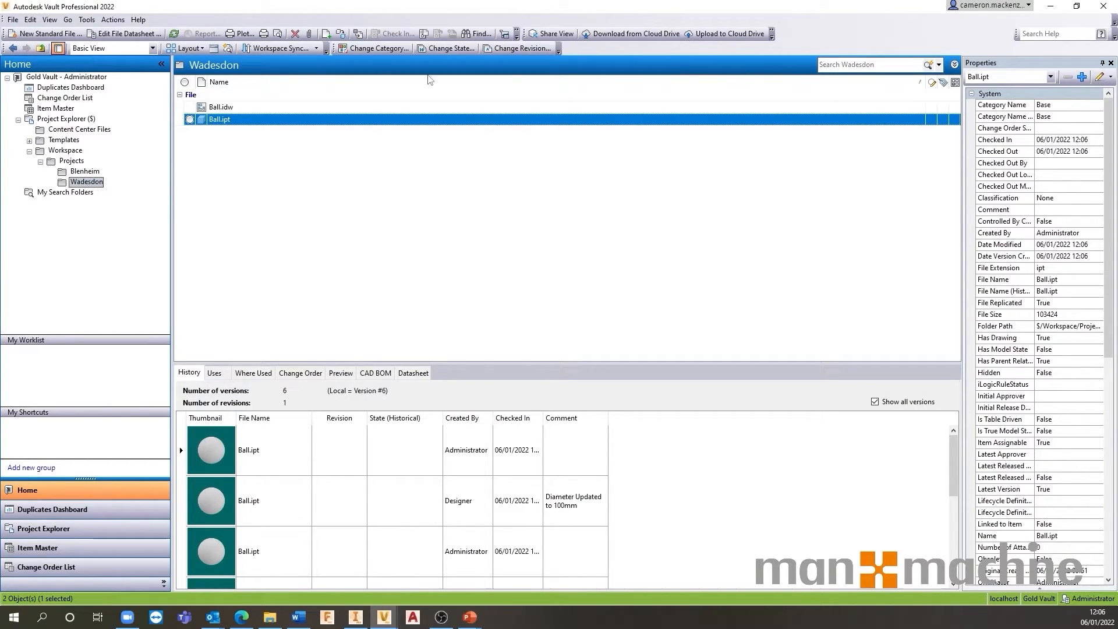
pyautogui.click(67, 118)
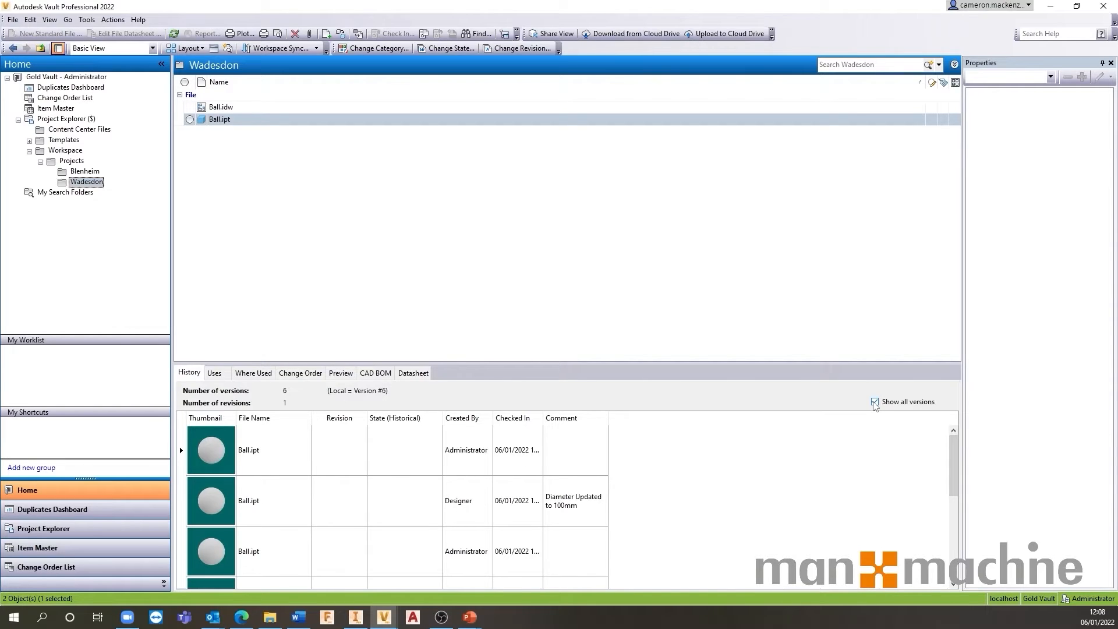
pyautogui.moveTo(836, 403)
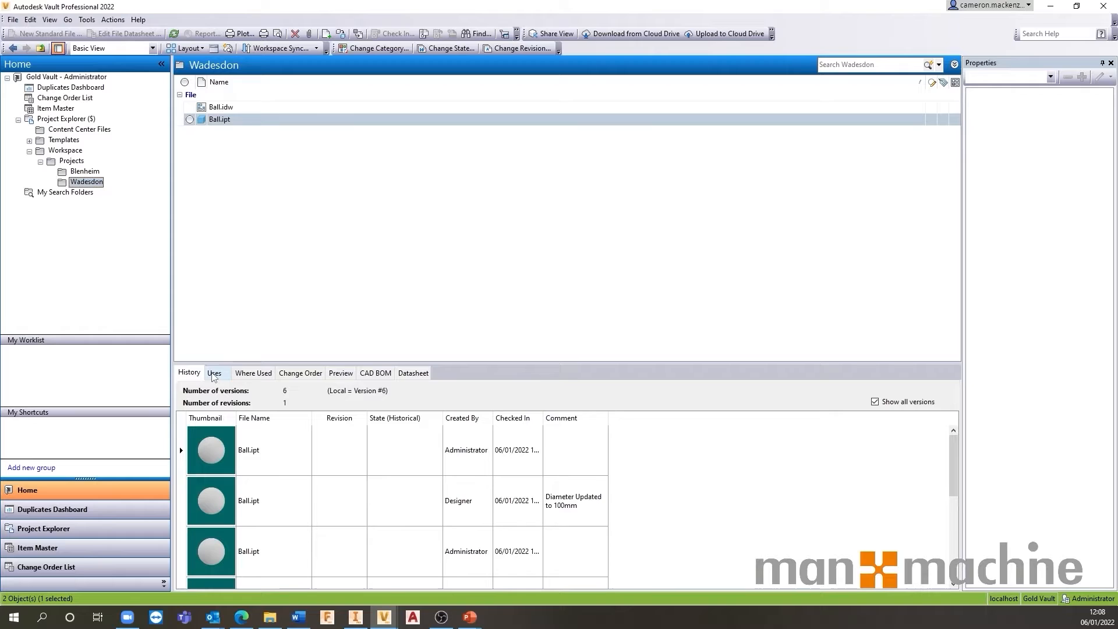
# - View Ball.ipt's Uses and Where Used relationships, expanding it to select the Ball.idw drawing
pyautogui.click(213, 372)
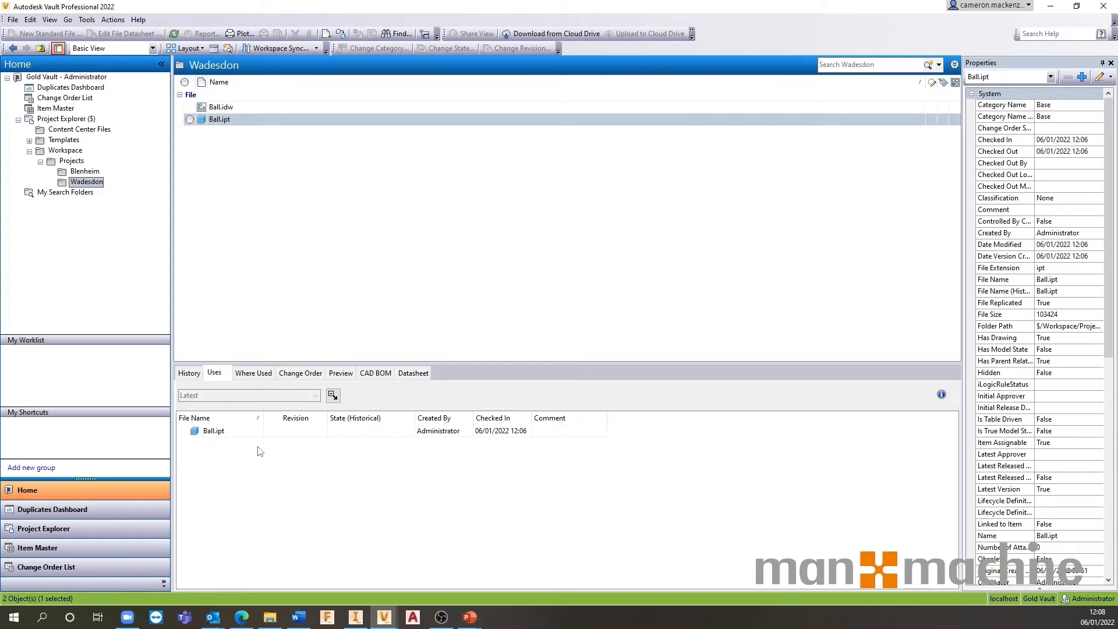
pyautogui.moveTo(216, 498)
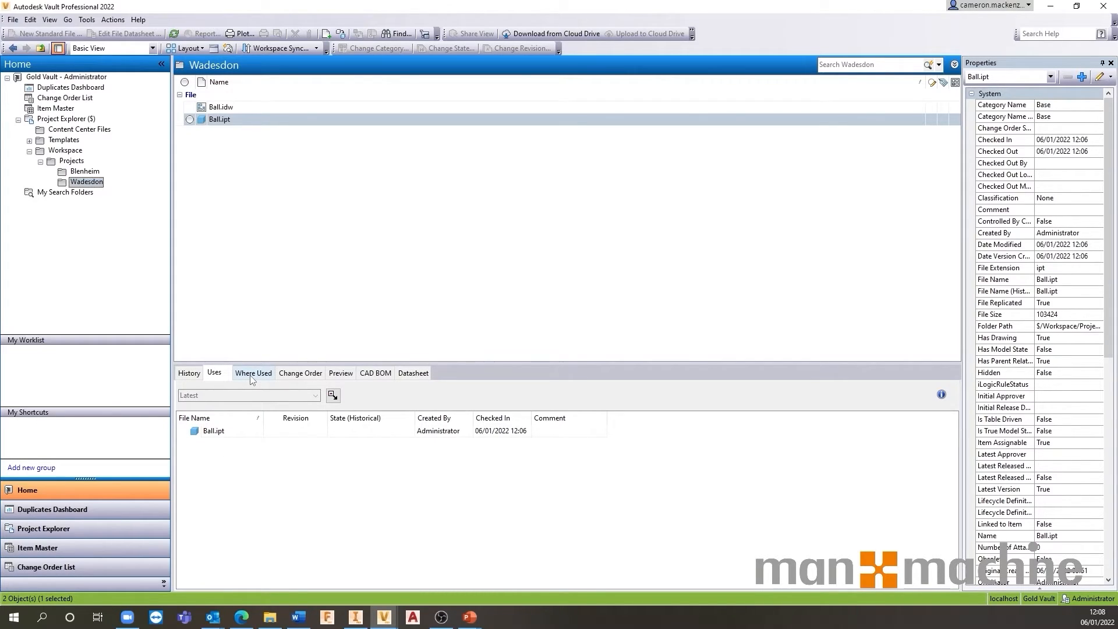
pyautogui.click(253, 372)
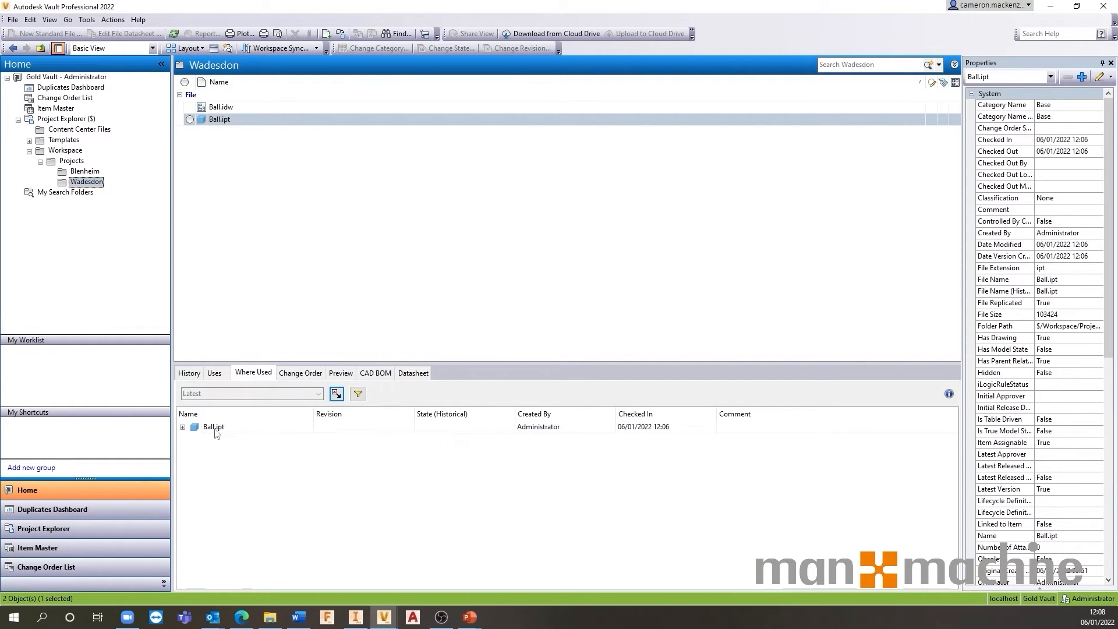
pyautogui.click(182, 426)
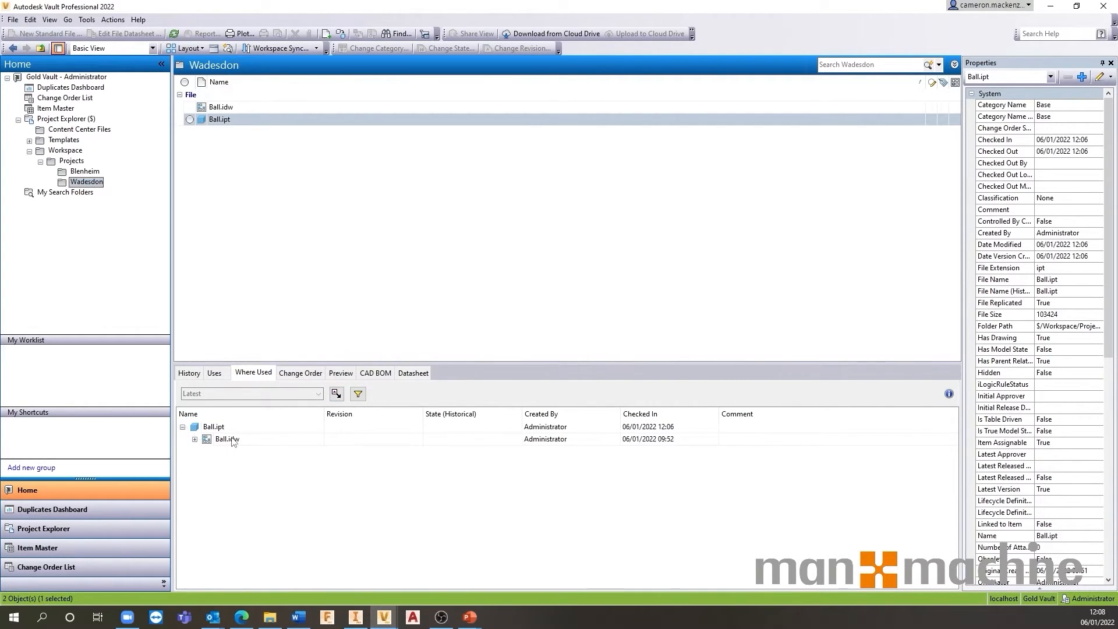
pyautogui.click(227, 438)
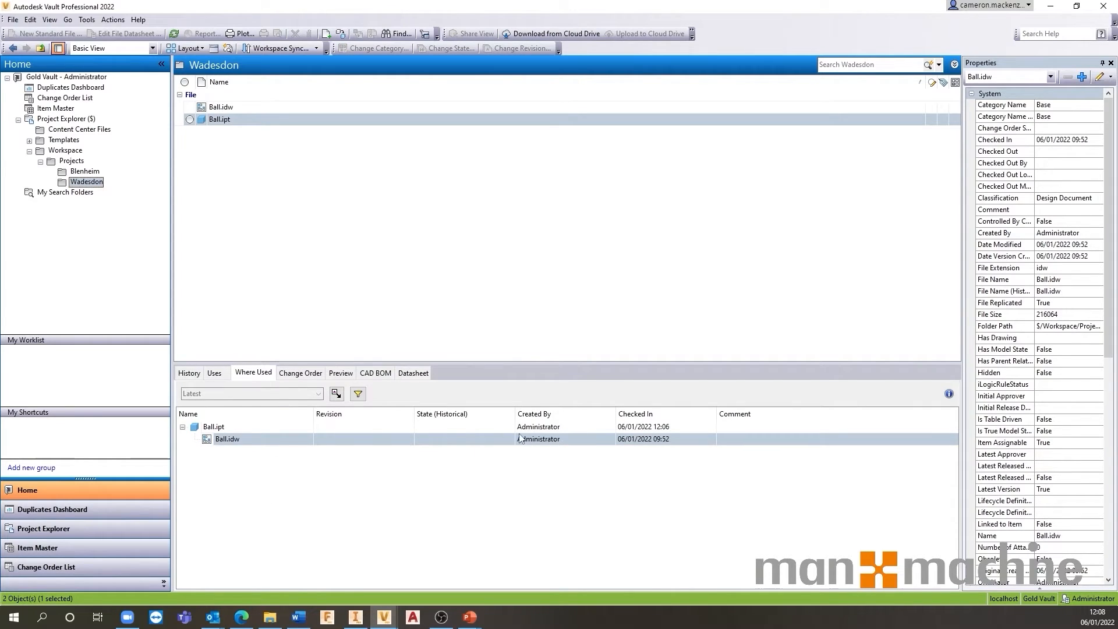
# - Go to Ball.idw's Wadesdon folder, then show the Project Explorer ($) root contents
pyautogui.rightClick(226, 439)
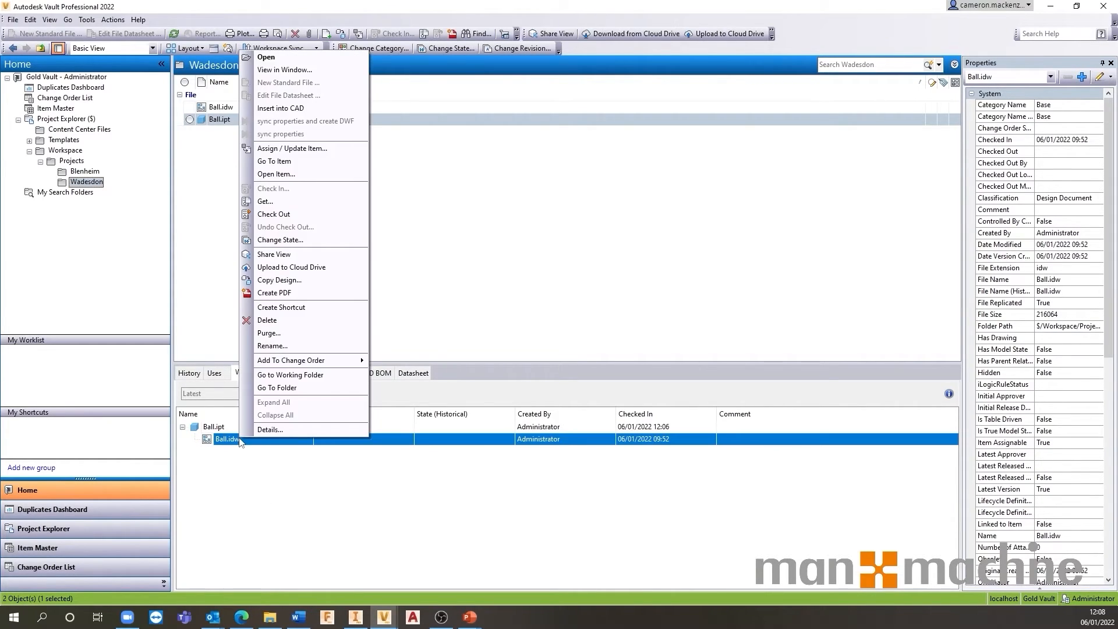
pyautogui.moveTo(297, 387)
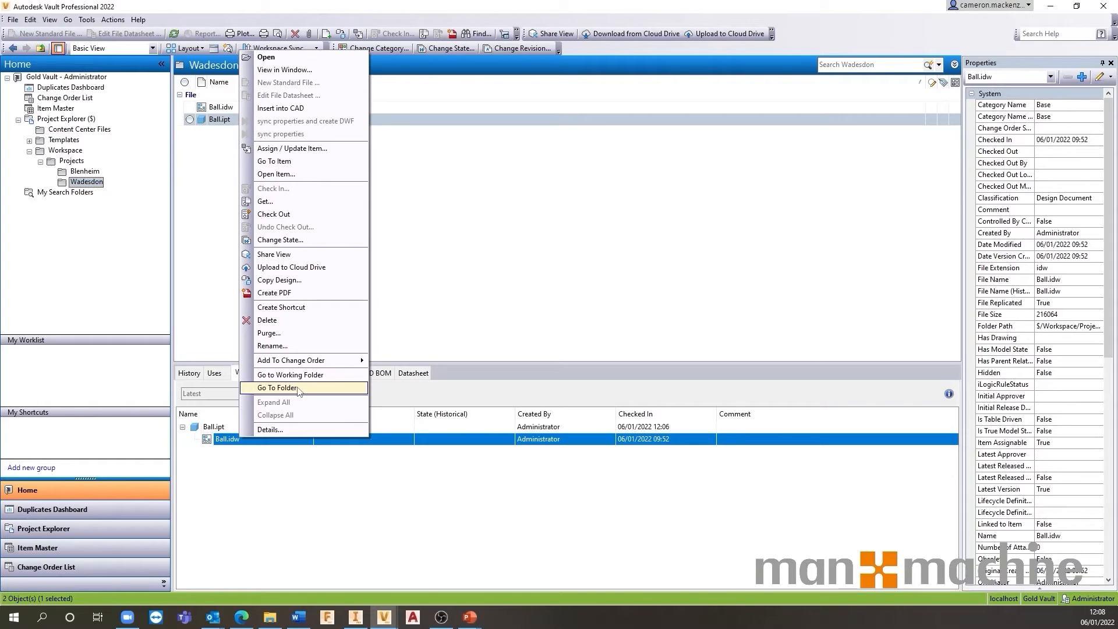
pyautogui.click(276, 387)
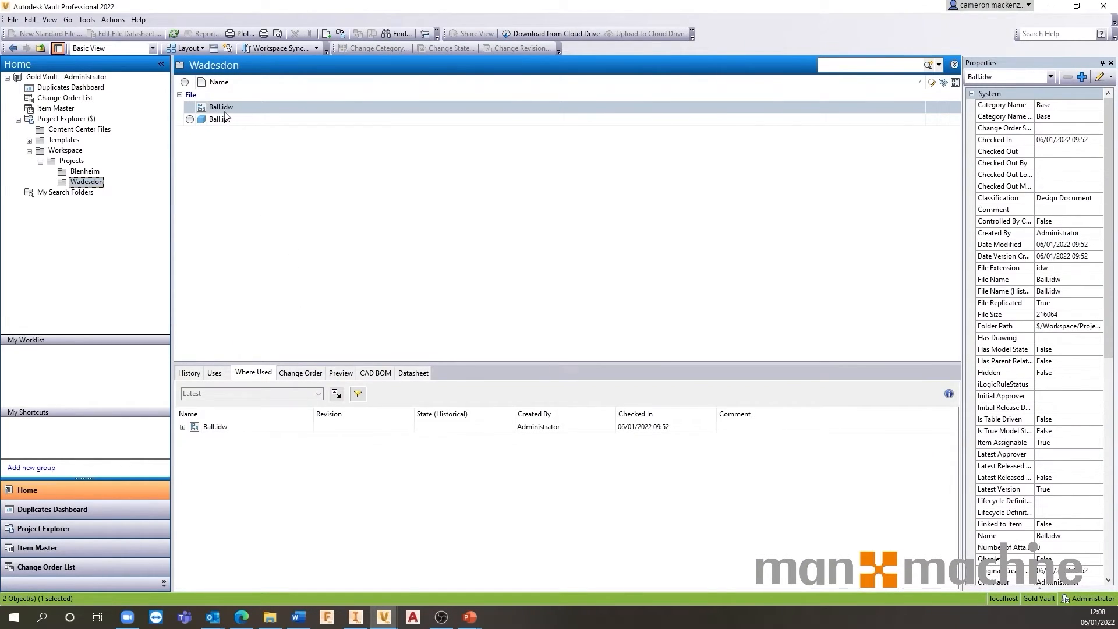
pyautogui.click(67, 118)
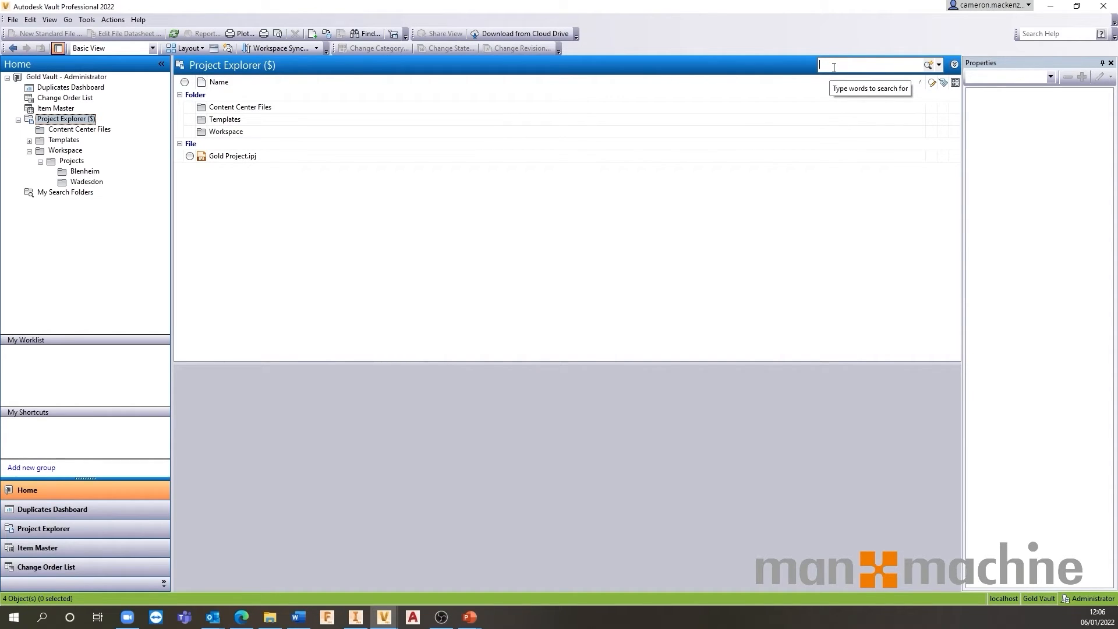
pyautogui.write('ball')
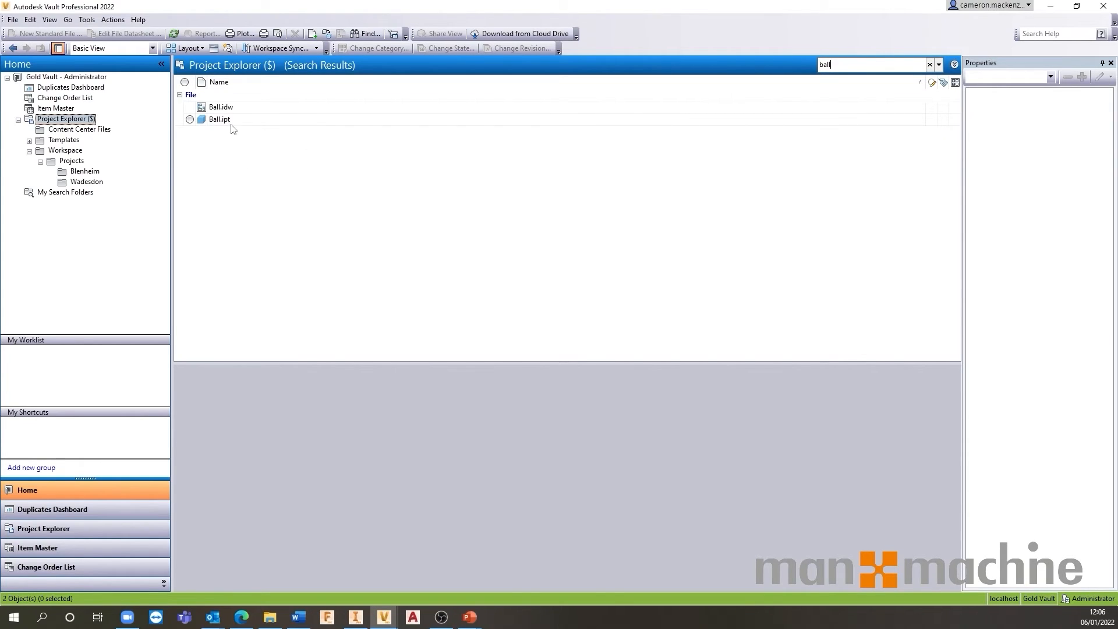
pyautogui.click(929, 65)
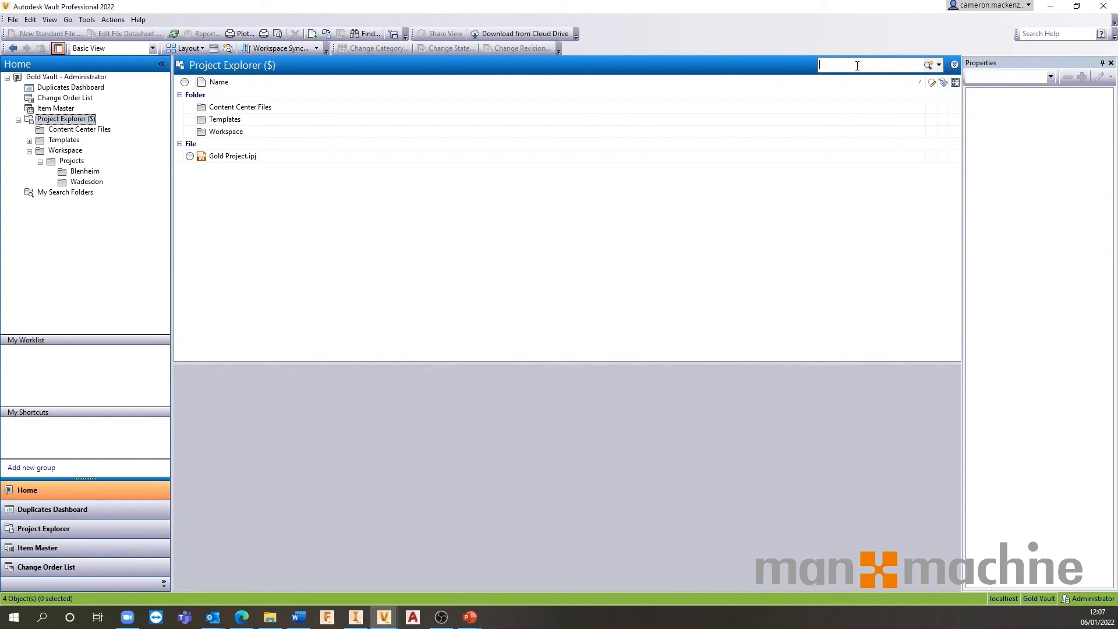
pyautogui.write('tor')
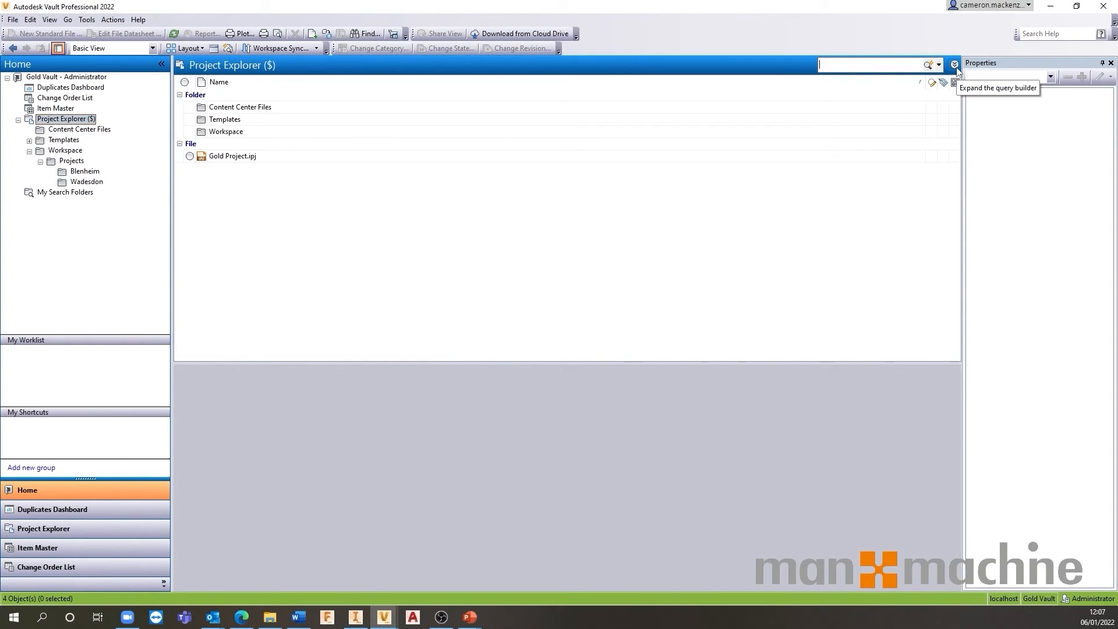
# - Expand the query builder and browse the property list for the Comment criterion
pyautogui.click(953, 64)
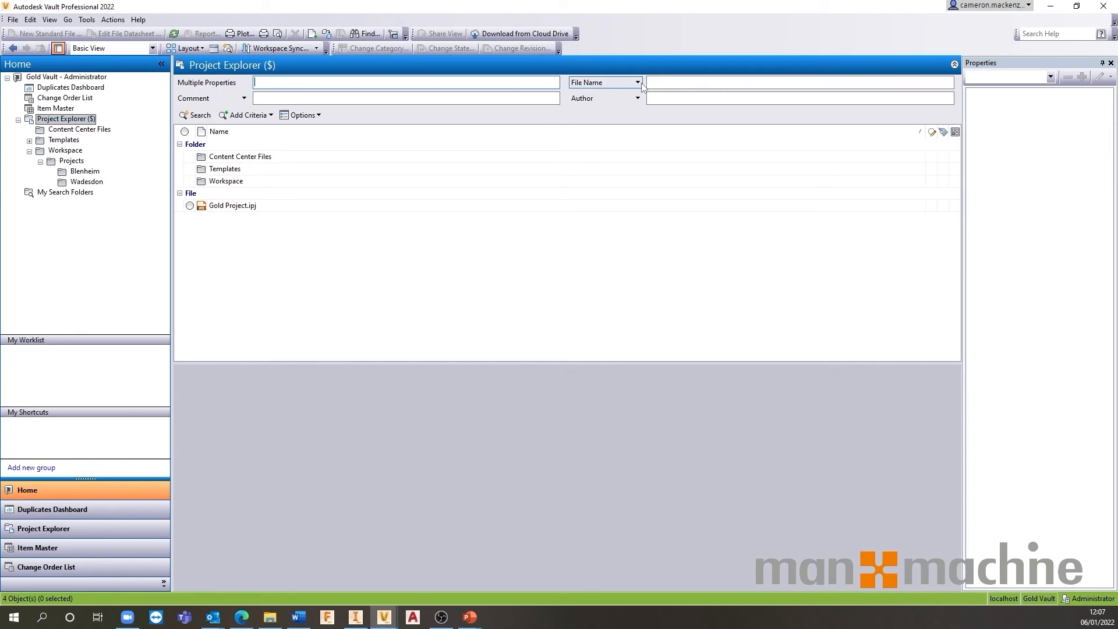
pyautogui.moveTo(636, 82)
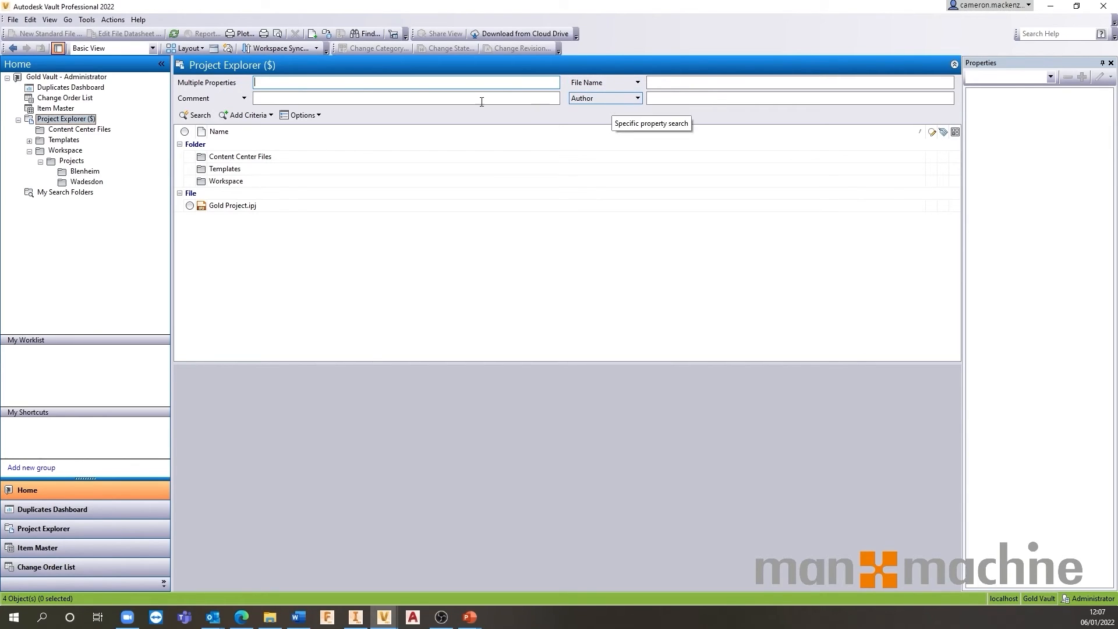
pyautogui.click(244, 98)
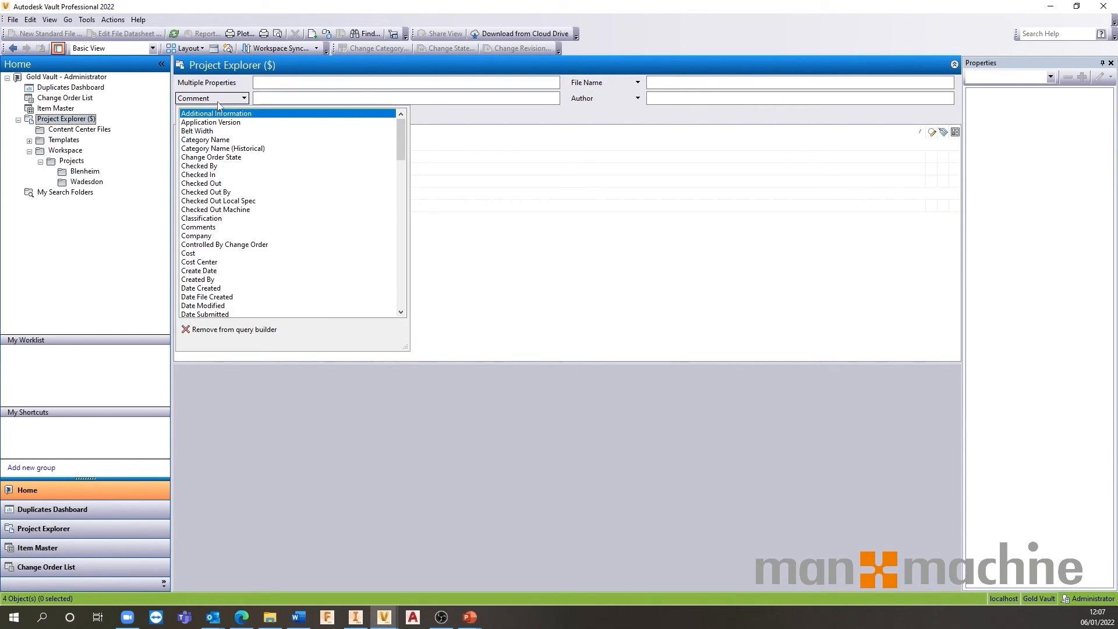
pyautogui.scroll(-3)
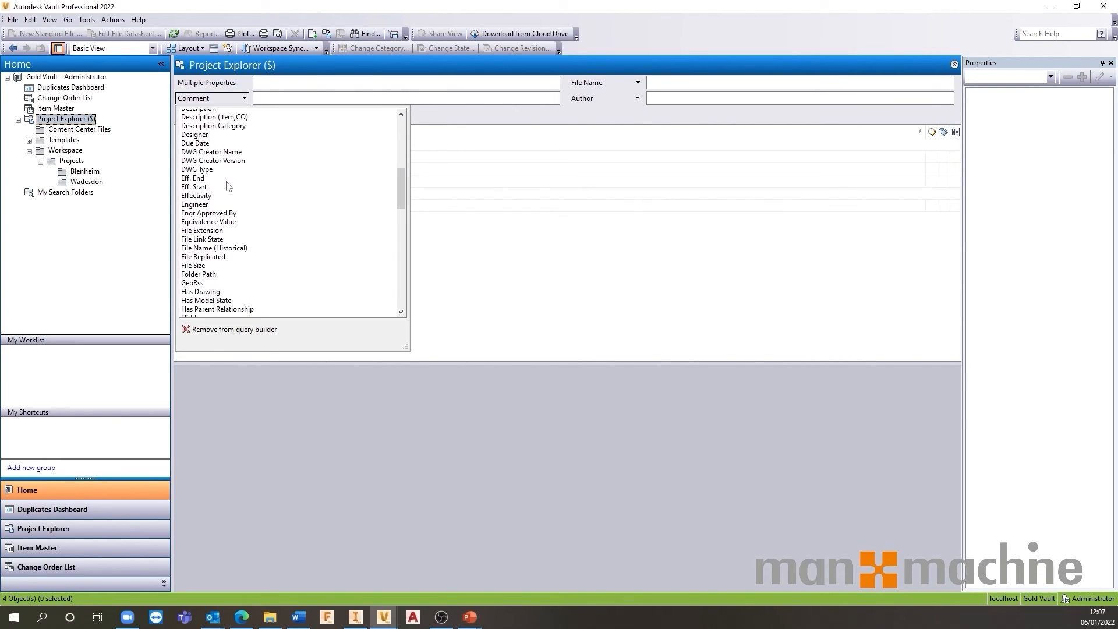
pyautogui.scroll(-3)
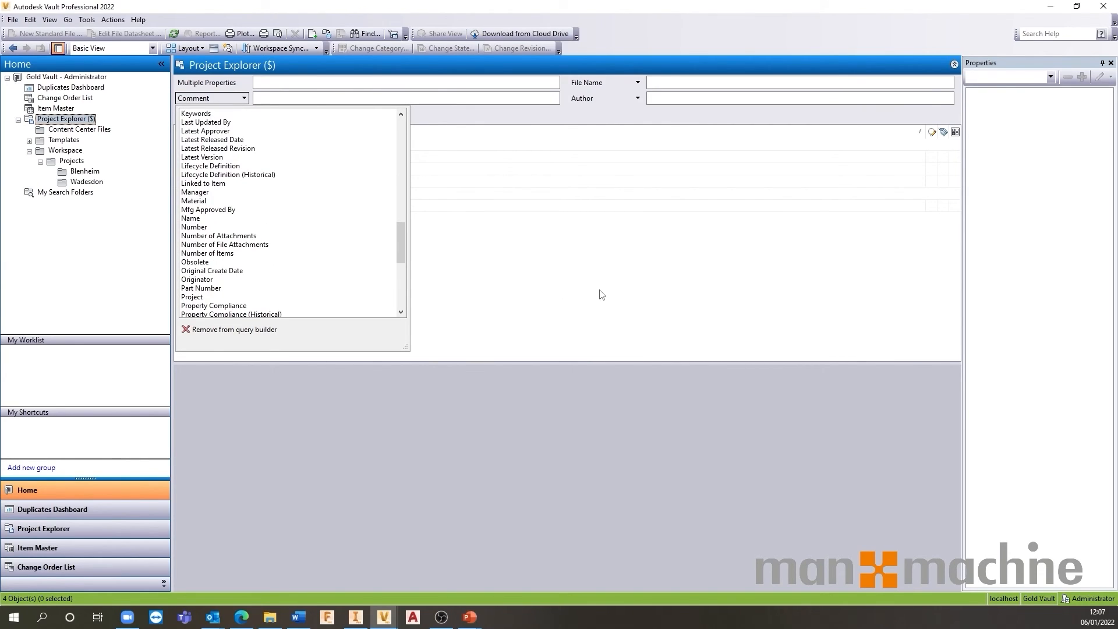